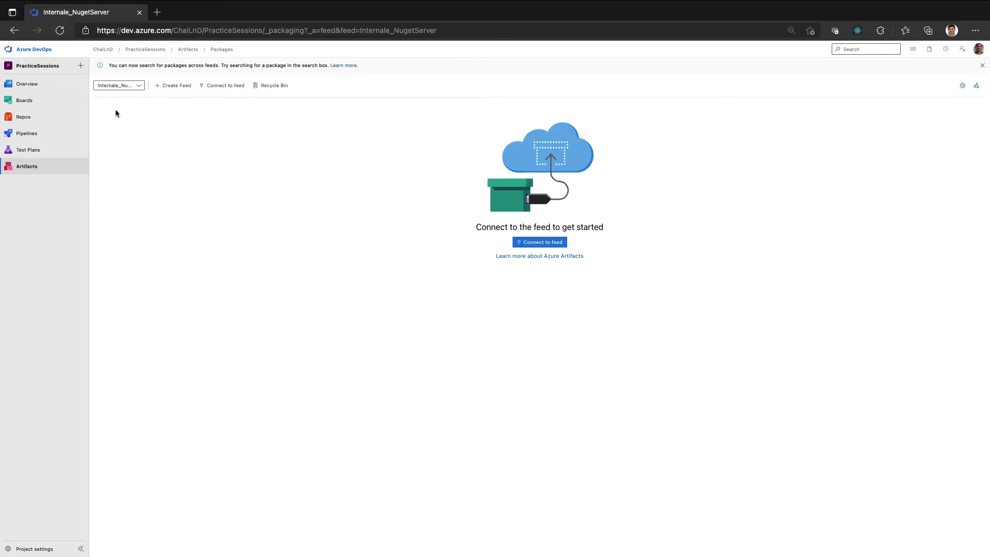
mouse_move(119, 86)
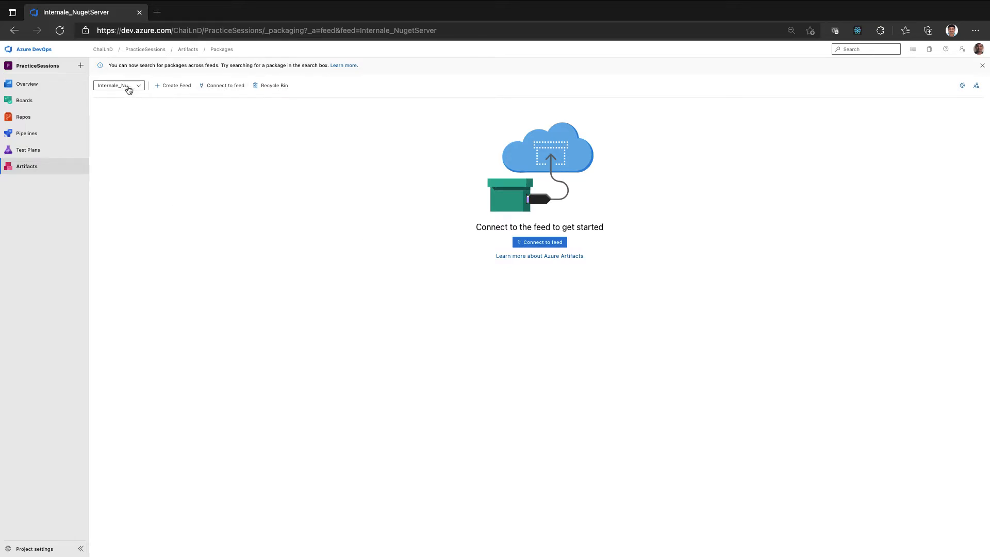
Show the Internale_NugetServer feed's Visual Studio connection details with its name and source URL.
left_click(540, 241)
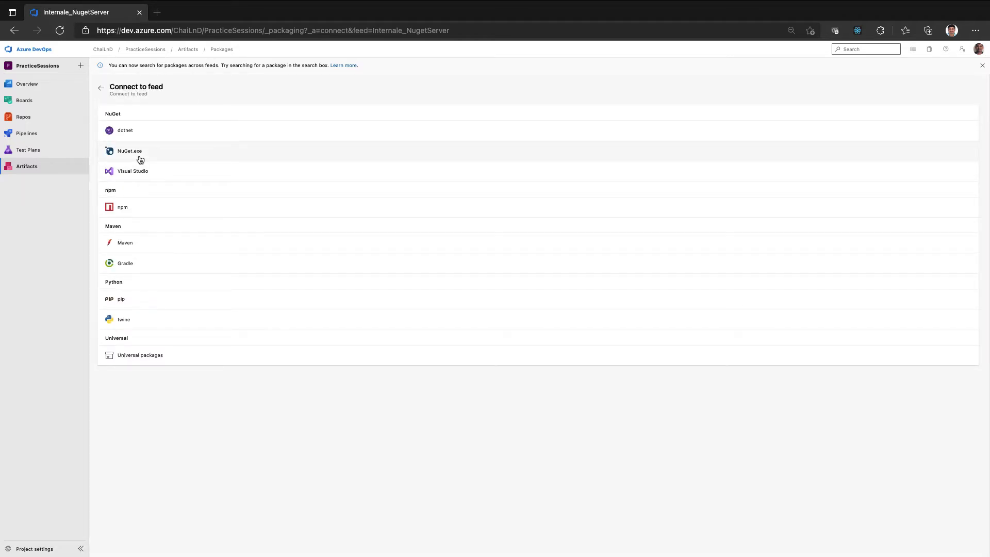
left_click(130, 150)
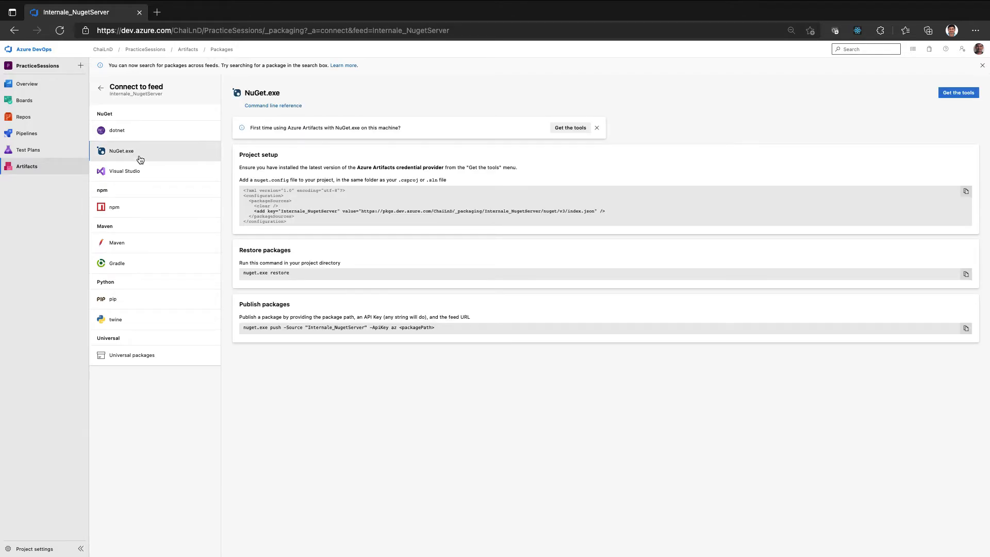
mouse_move(171, 182)
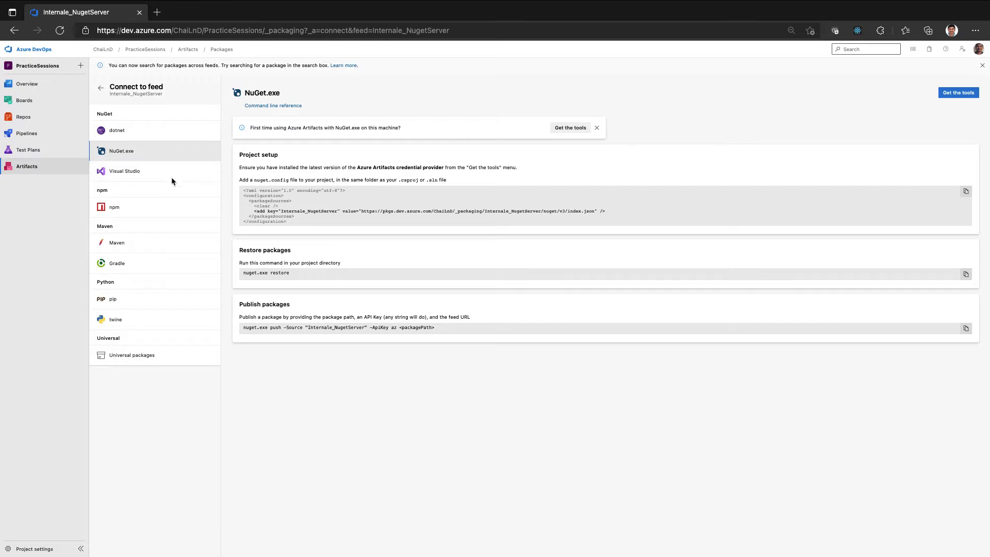
left_click(124, 170)
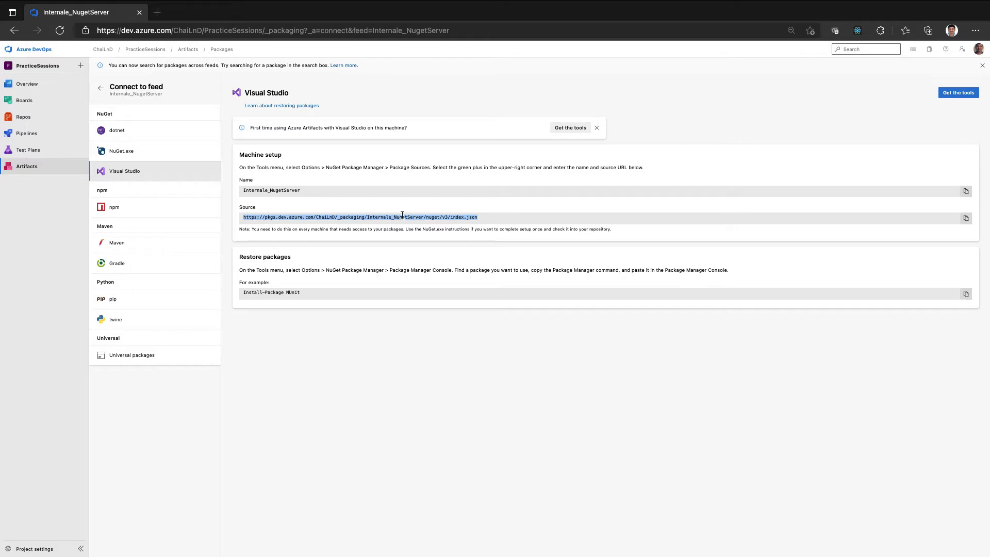
mouse_move(930, 238)
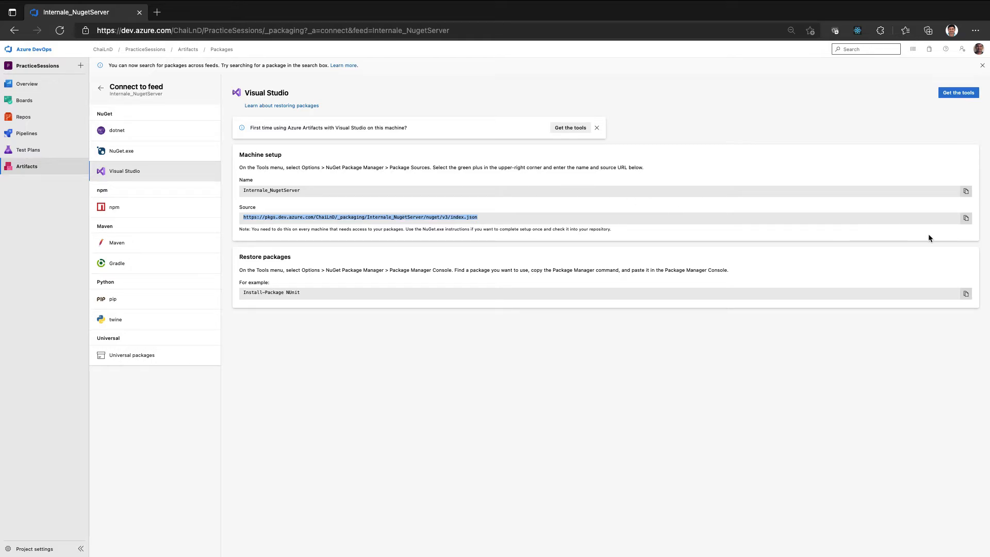
Copy the feed's source URL to the clipboard.
left_click(965, 218)
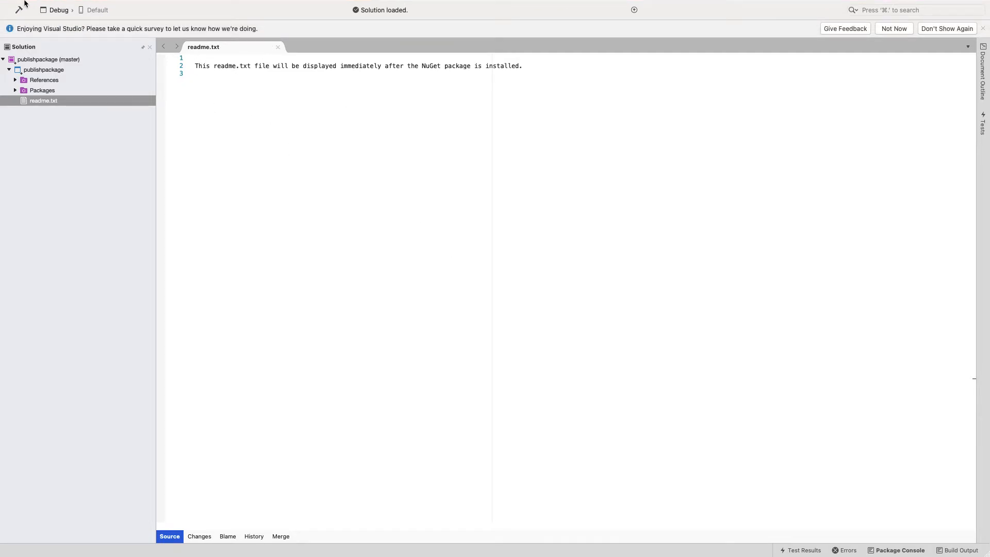
Reach the NuGet package sources page in Preferences.
left_click(52, 6)
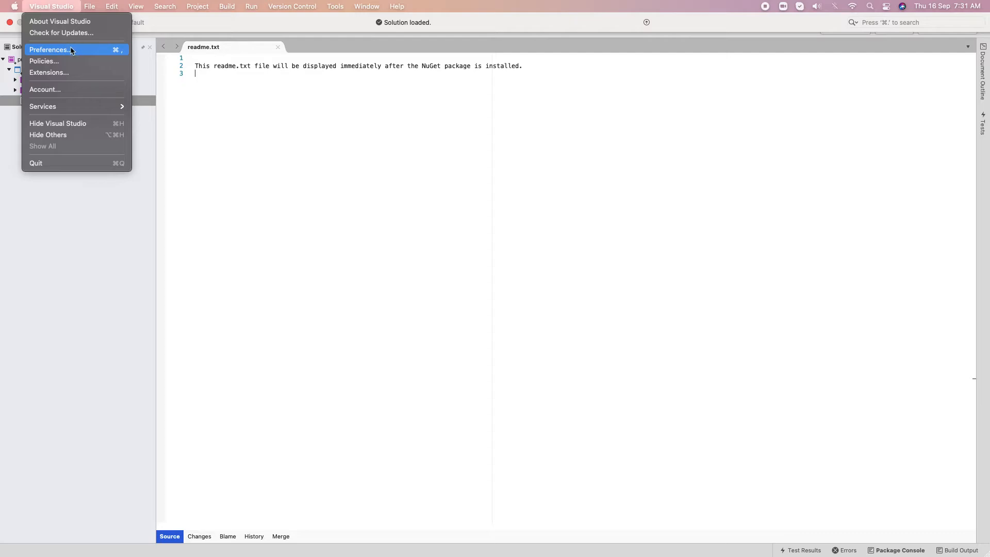
left_click(50, 50)
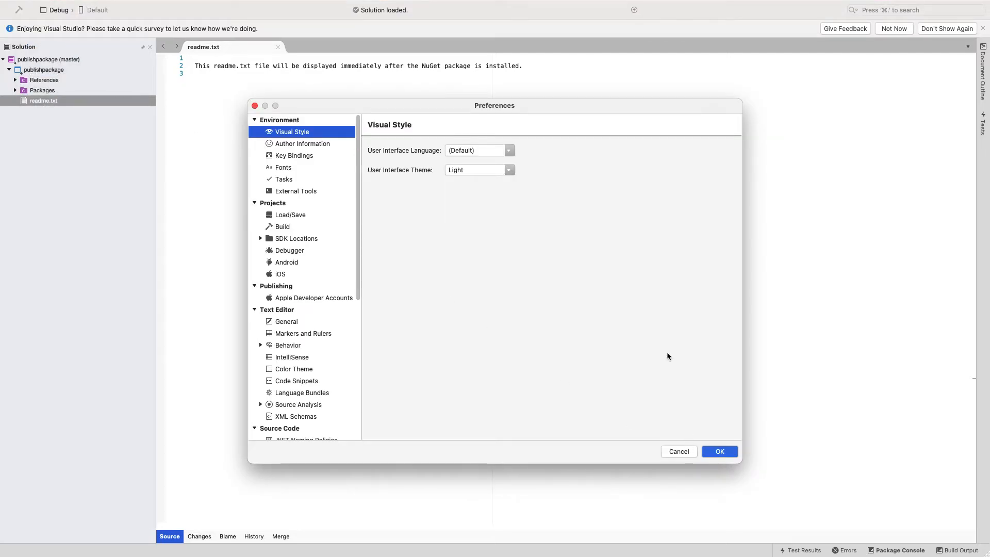
scroll("down", 3)
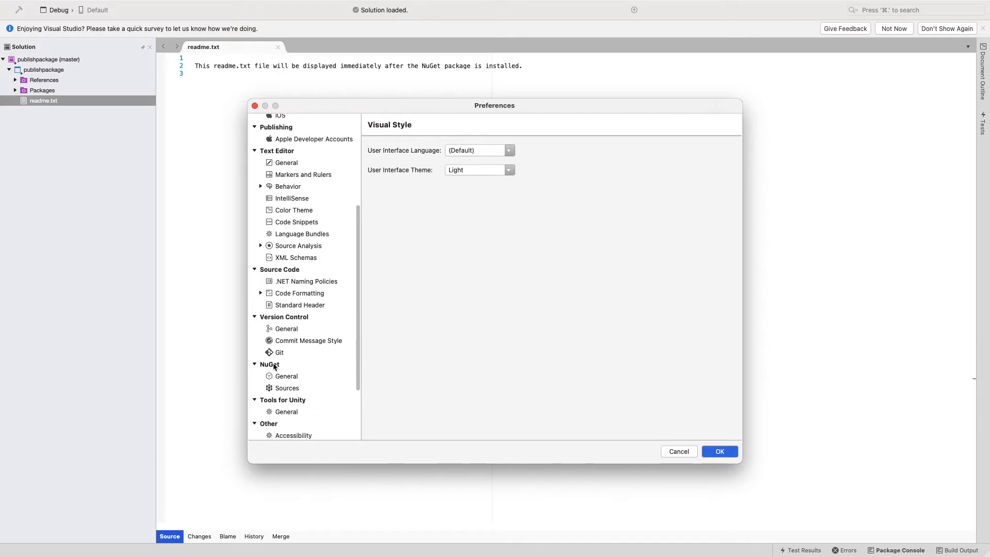
left_click(286, 376)
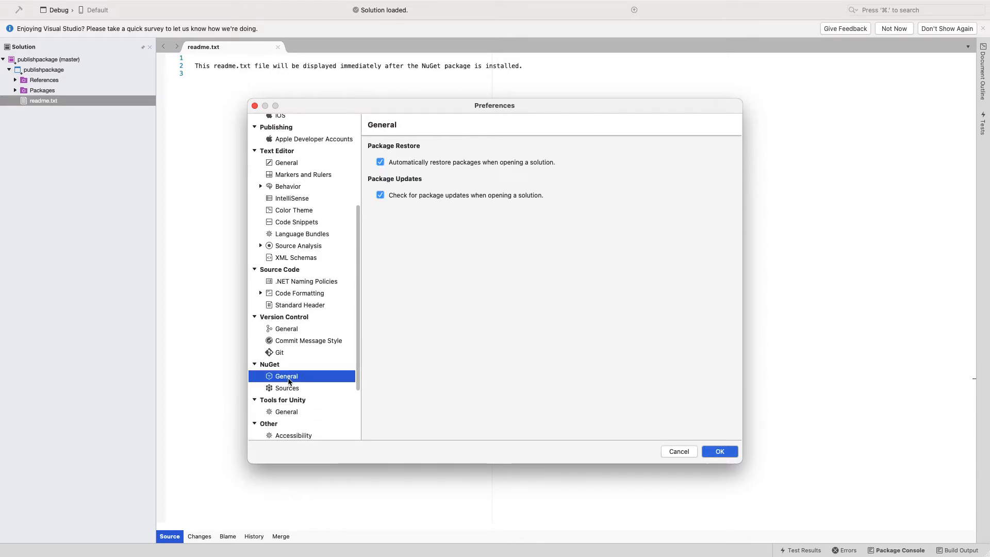
left_click(285, 388)
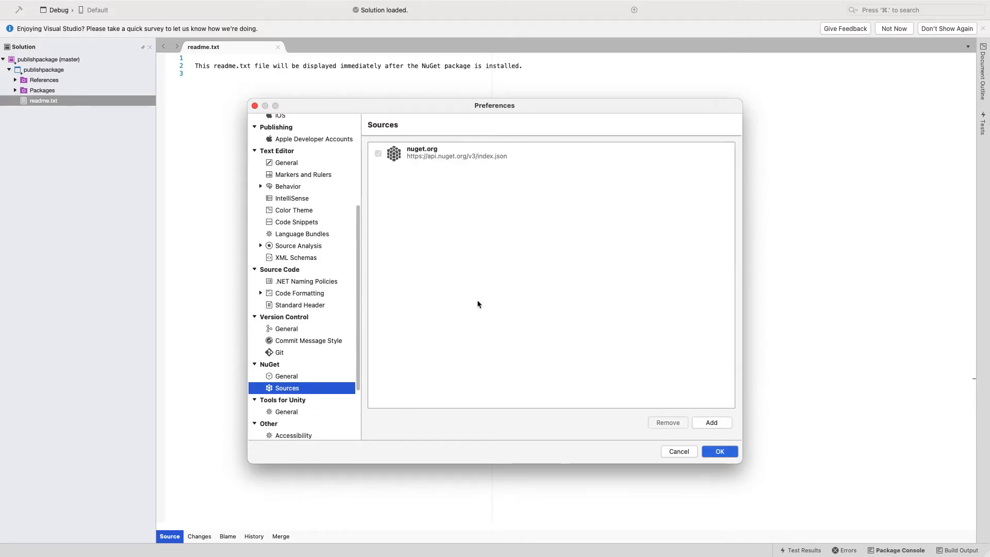
Remove the nuget.org source, leaving the sources list empty.
left_click(455, 153)
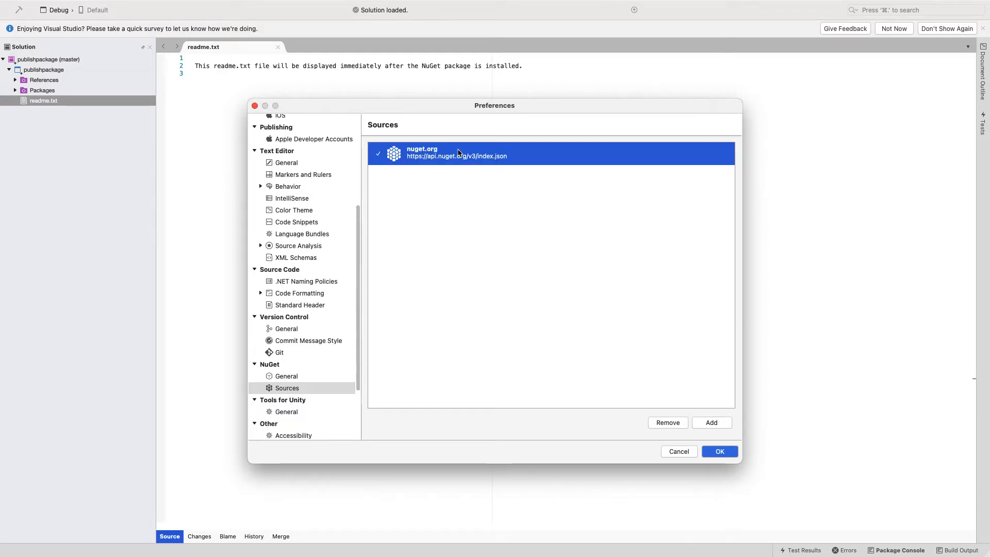
mouse_move(453, 163)
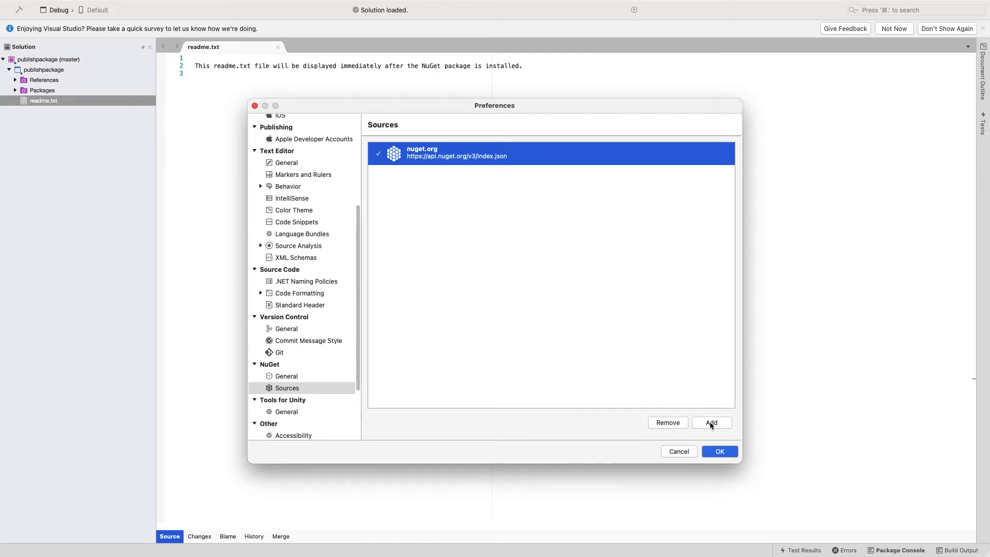
mouse_move(711, 423)
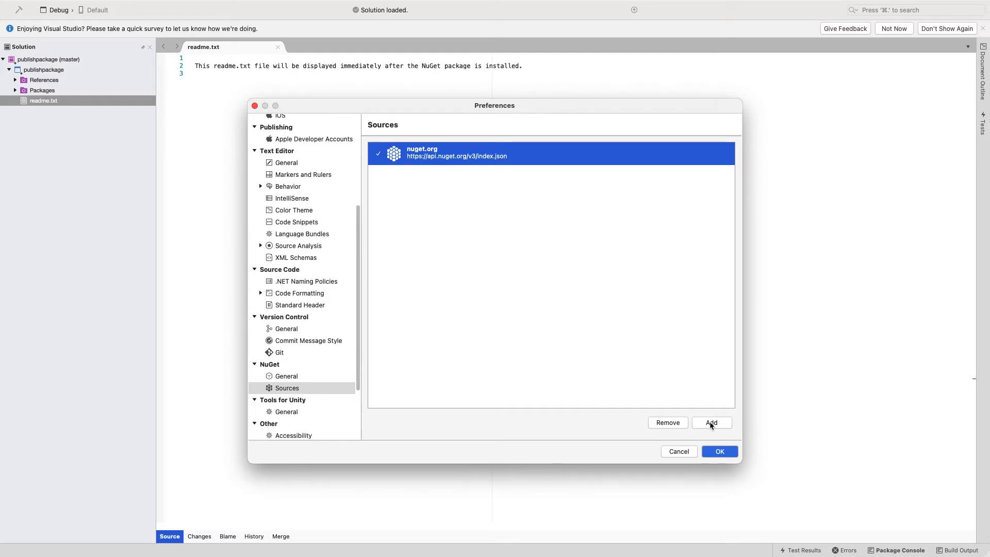
mouse_move(669, 457)
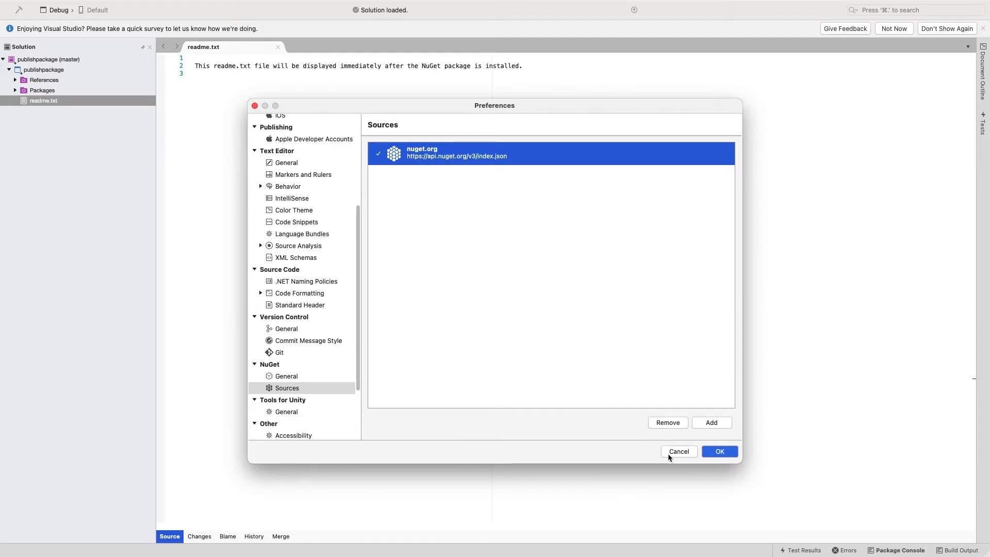
left_click(668, 423)
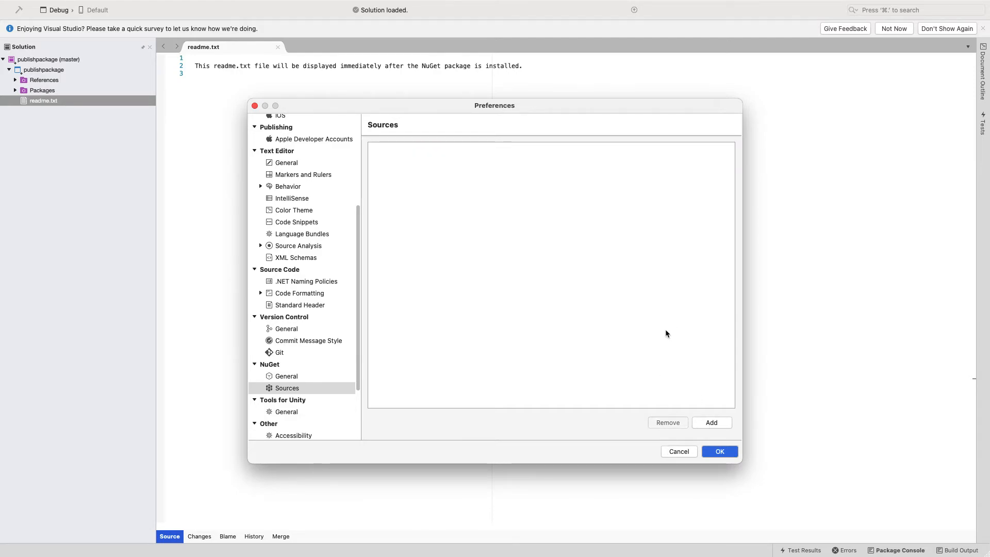
Add a source named Internal_NuGet Server with the feed URL and the chaitanya outlook username.
left_click(711, 423)
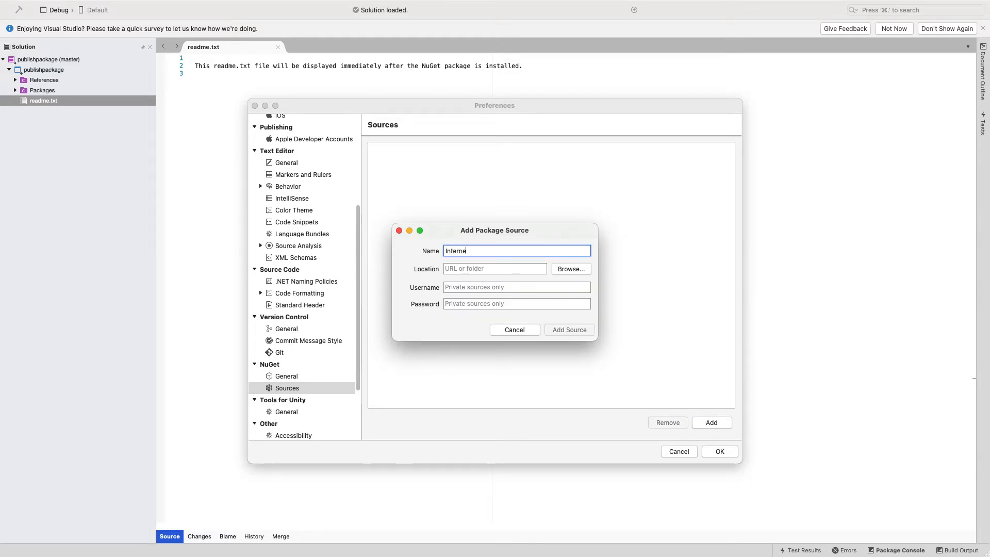
type("al_NuGet")
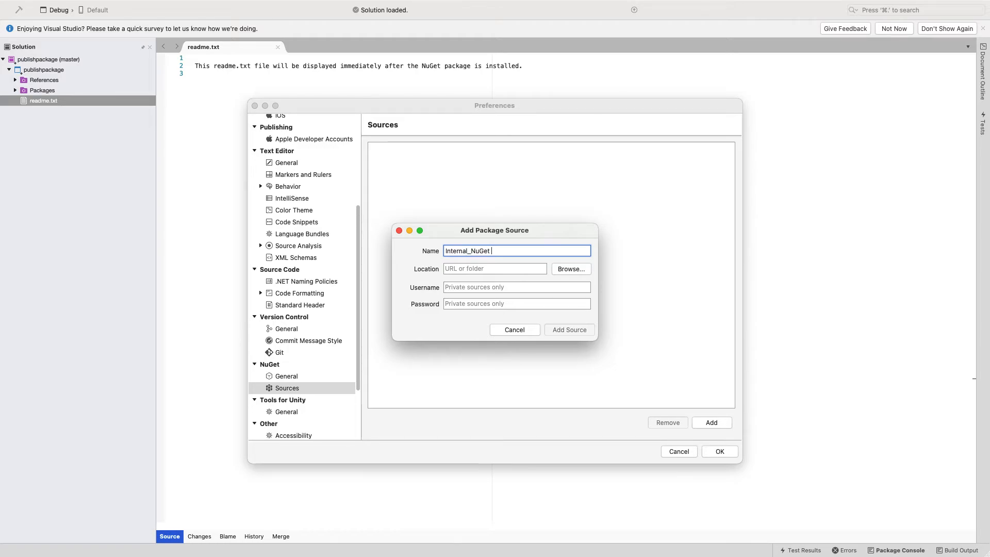
type("Sereven")
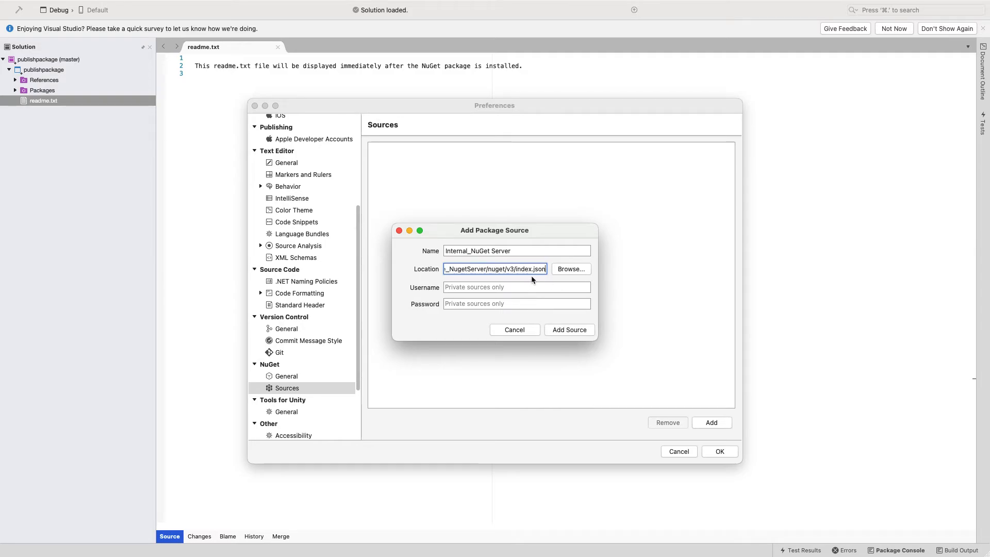
left_click(516, 287)
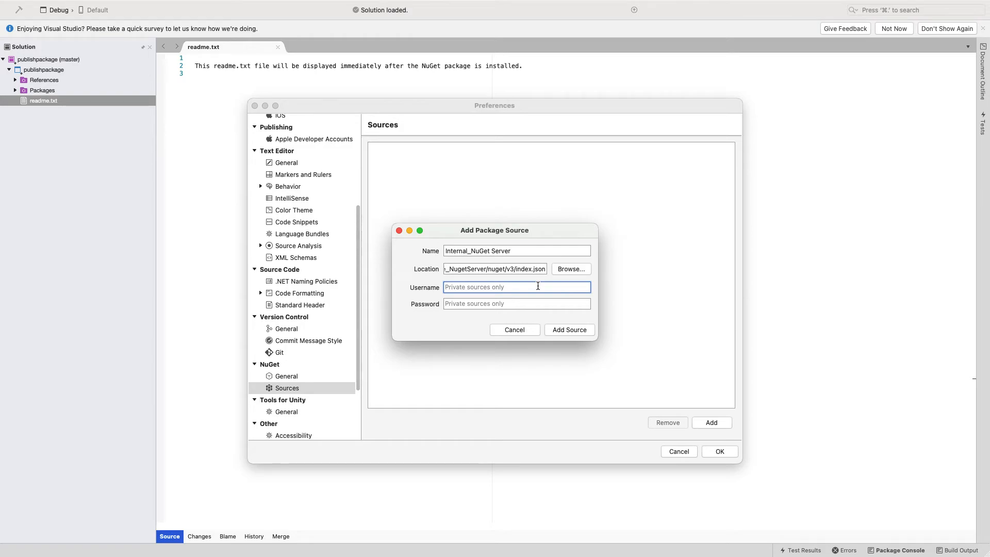
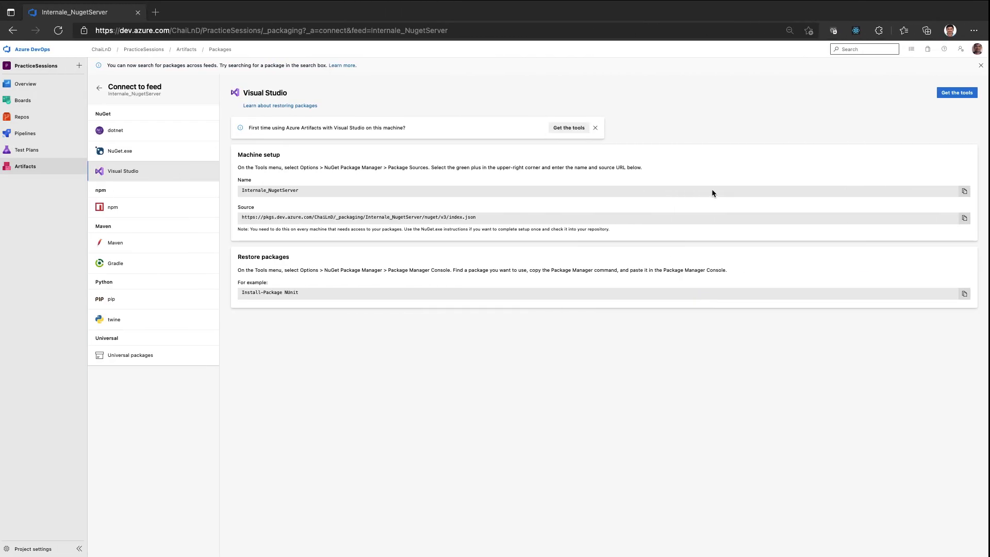
Start a new personal access token from User settings.
left_click(962, 48)
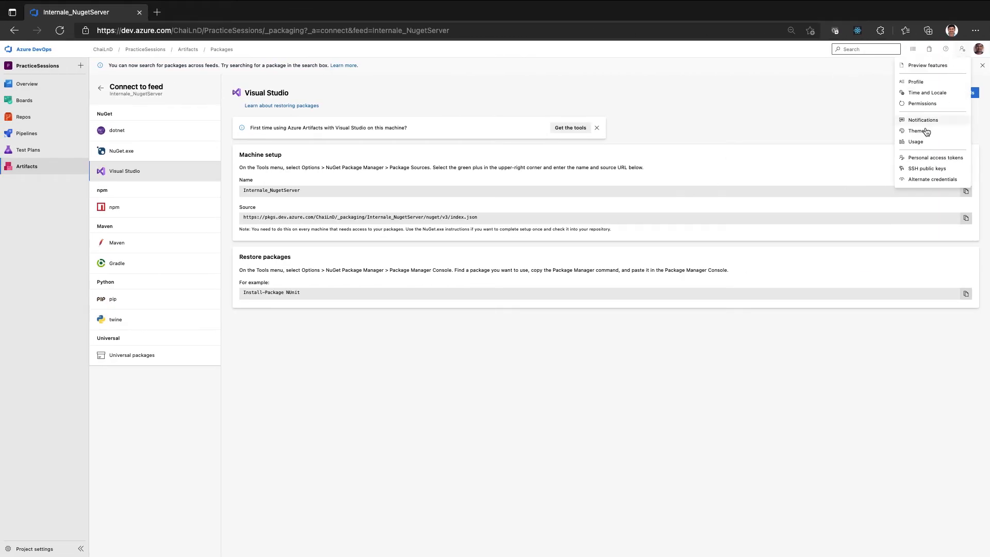
left_click(935, 157)
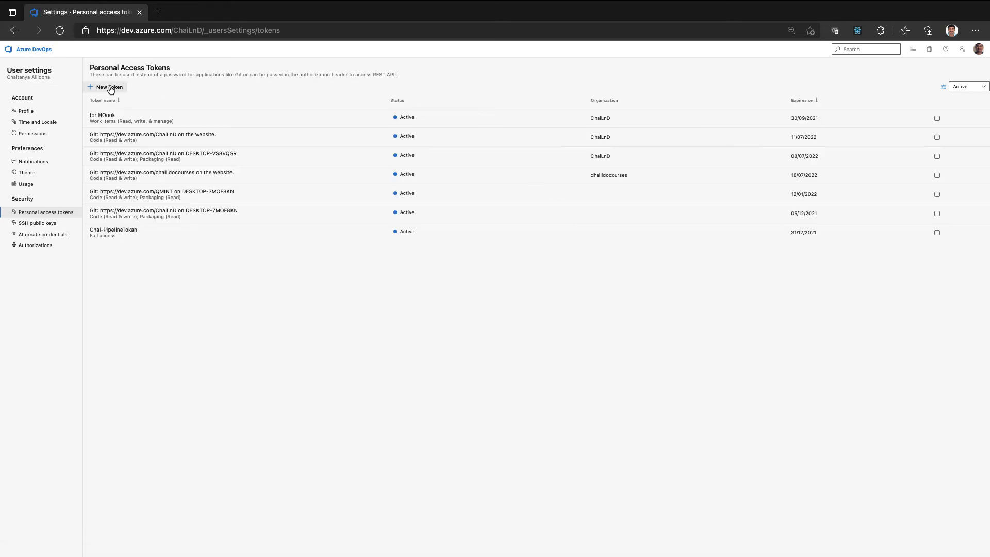
left_click(108, 86)
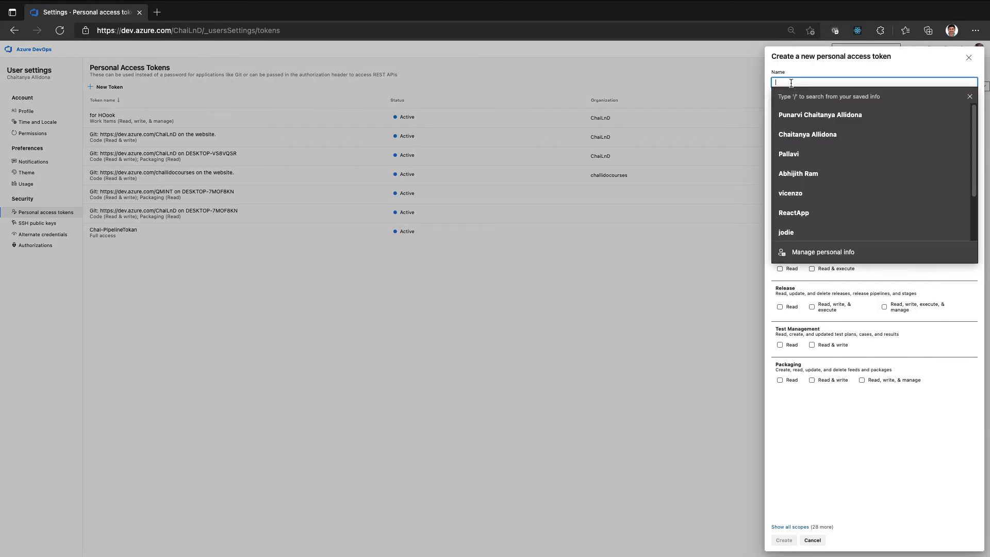
Name the token FoVisualStudio, grant it full access and create it.
type("FoV")
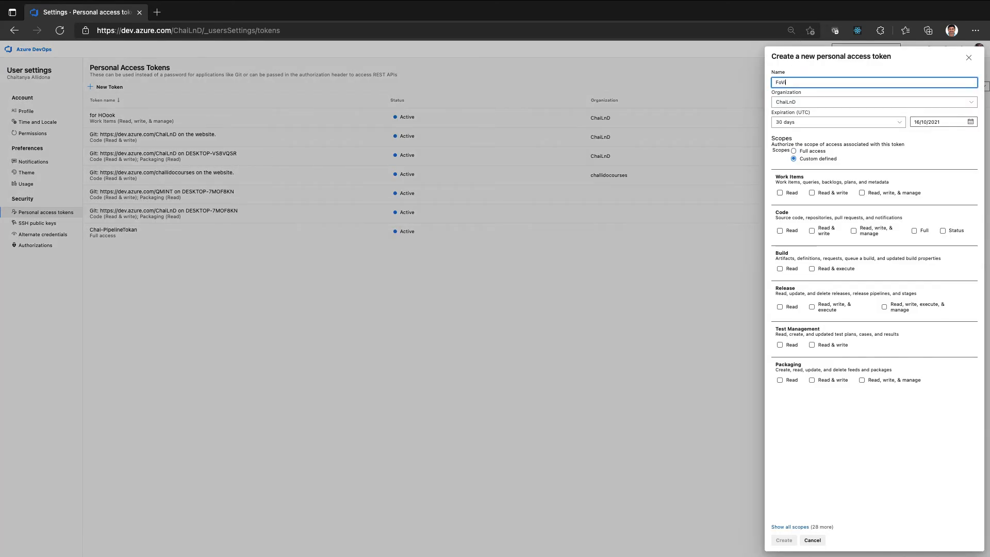
type("isual")
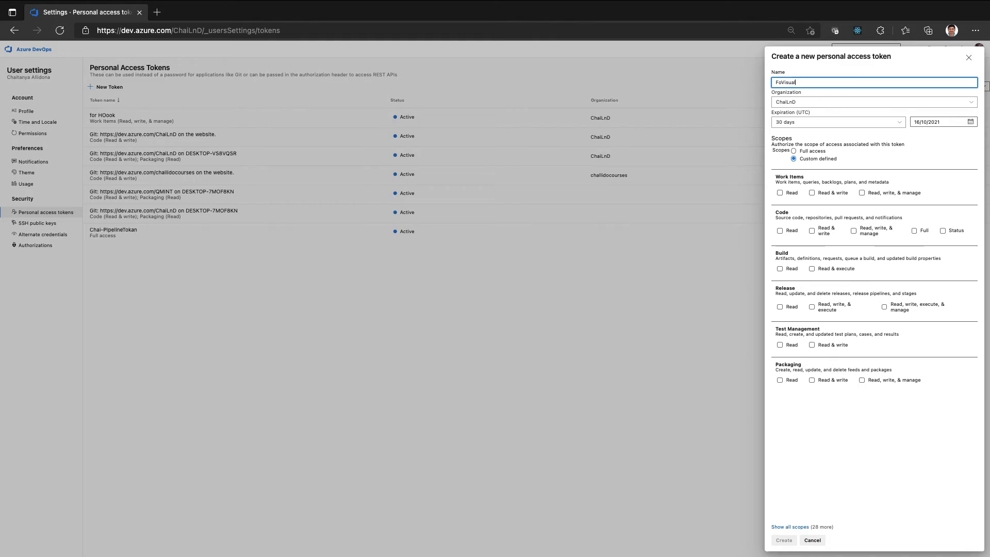
type("Studio")
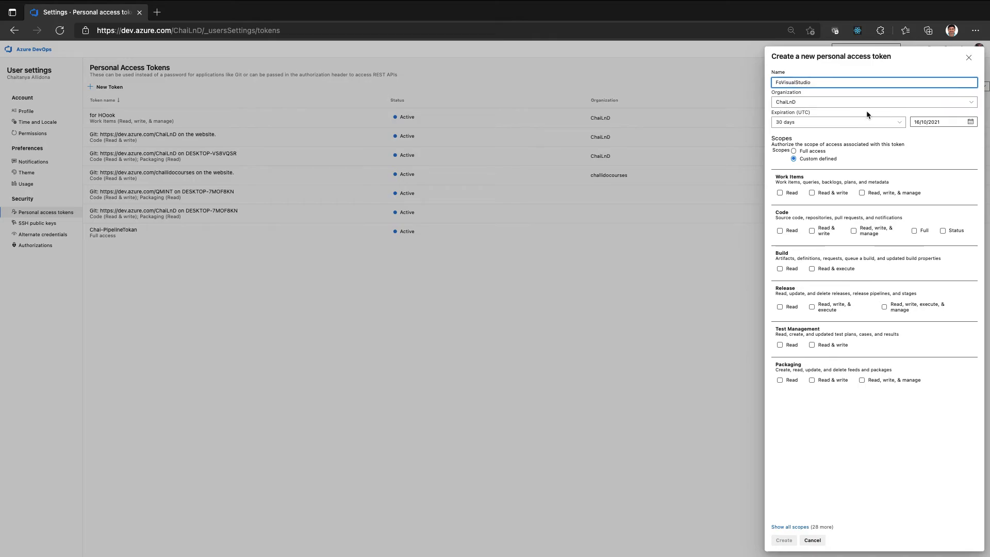
left_click(794, 150)
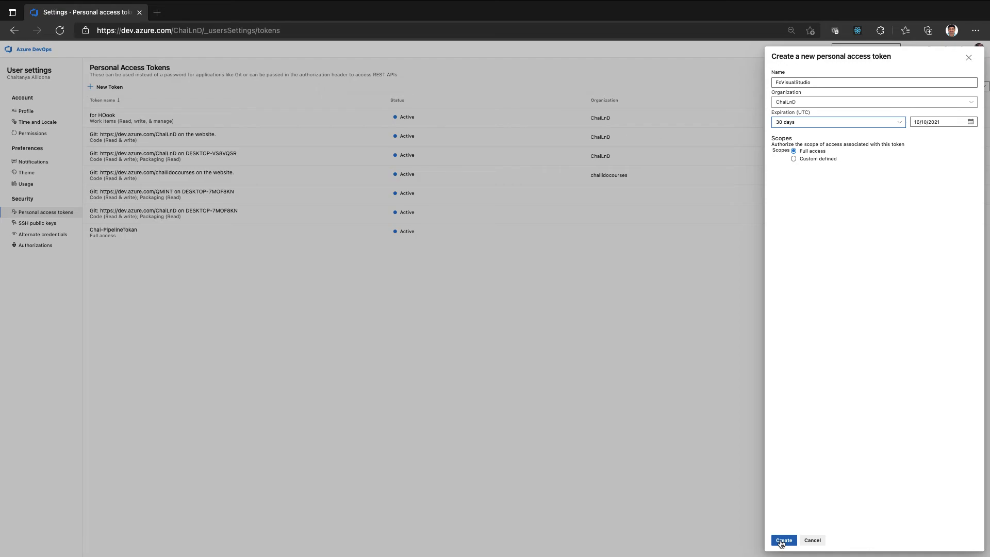
left_click(783, 539)
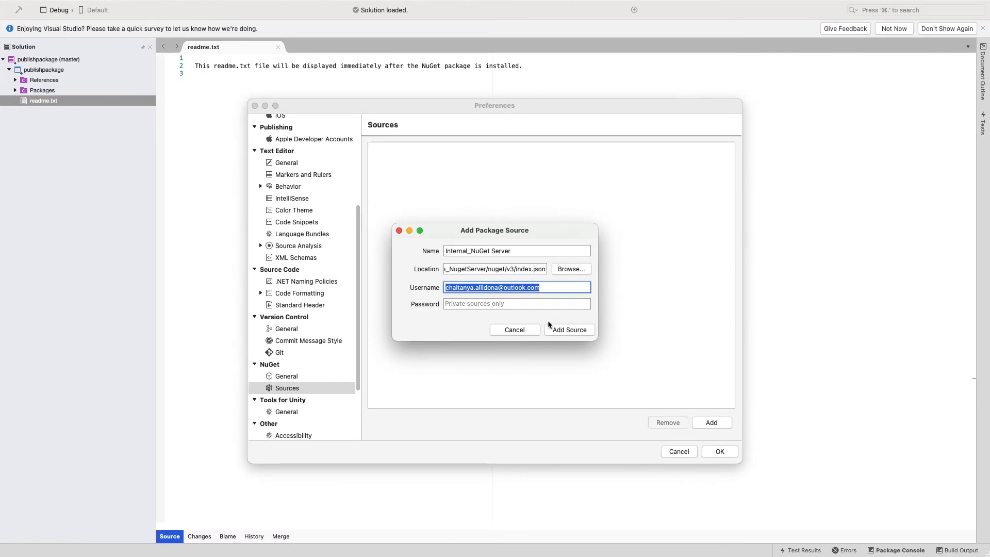
Enter the token as the password and add Internal_NuGet Server to the sources list.
type("password")
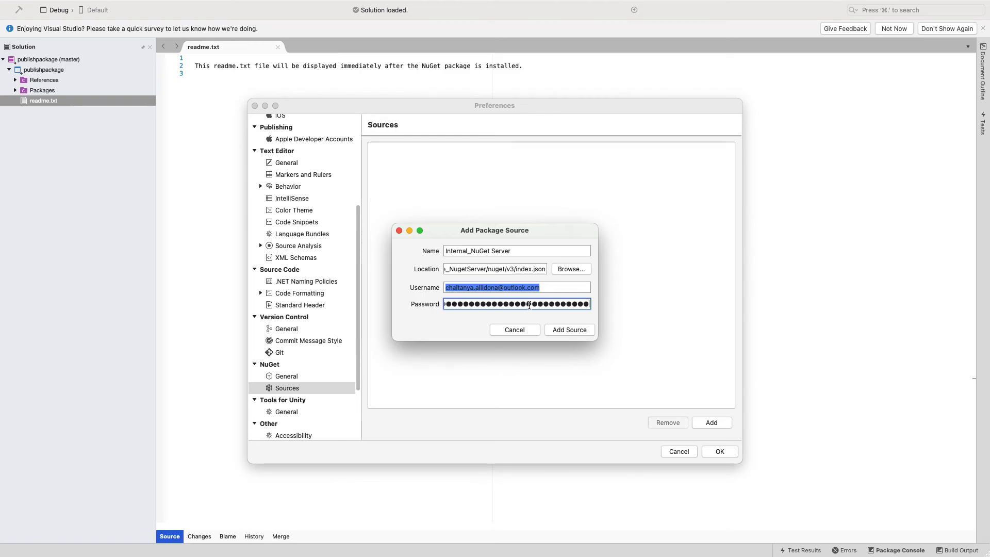
left_click(511, 287)
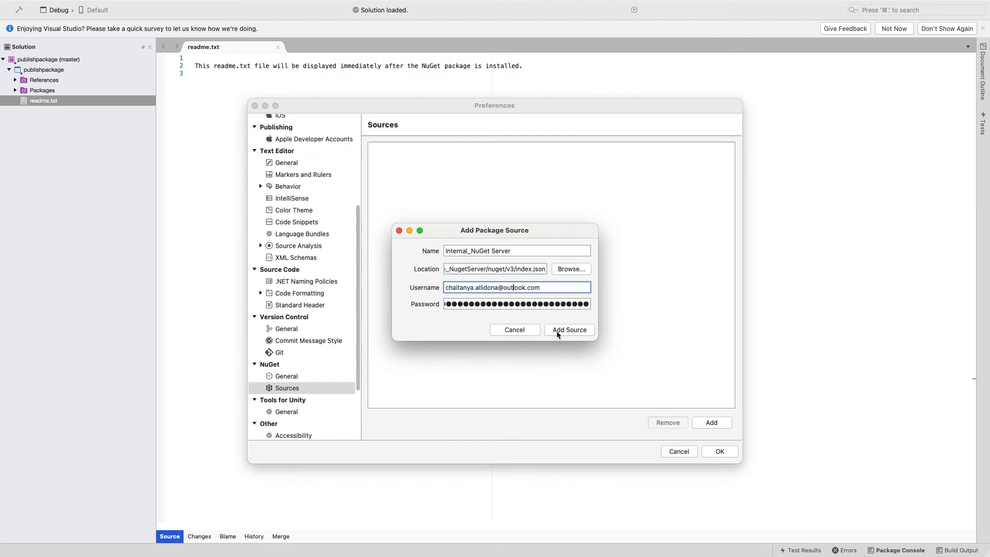
left_click(567, 330)
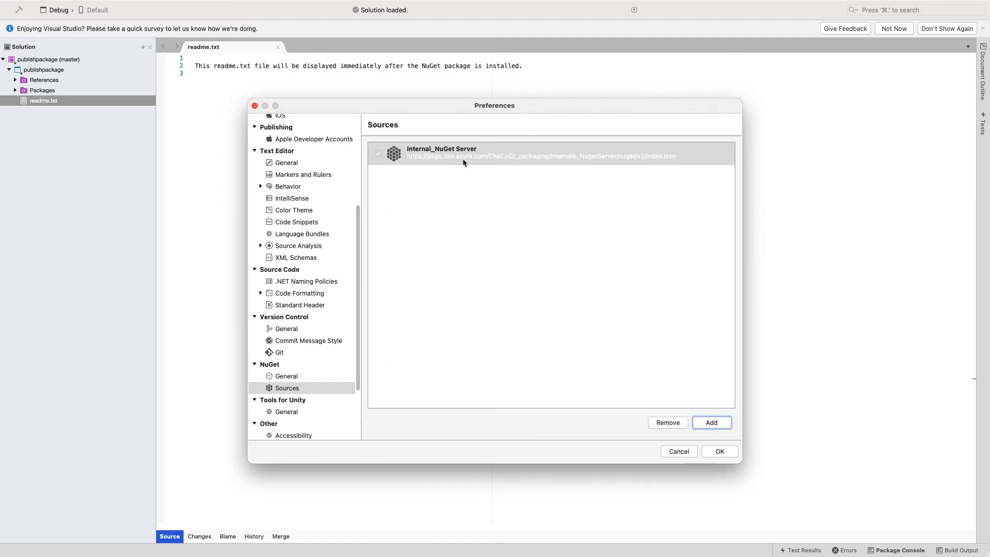
Enable the Internal_NuGet Server source and save the preferences.
left_click(536, 152)
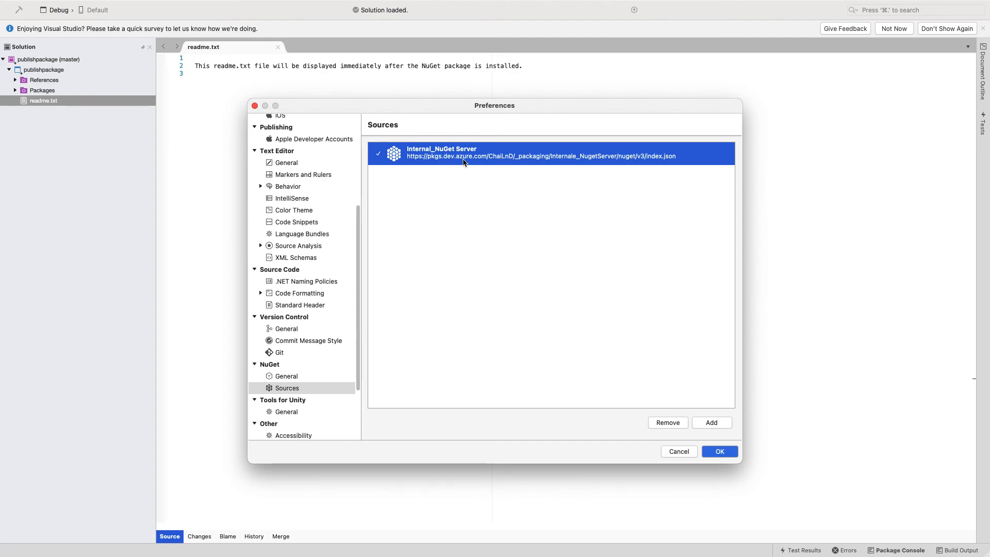
mouse_move(643, 316)
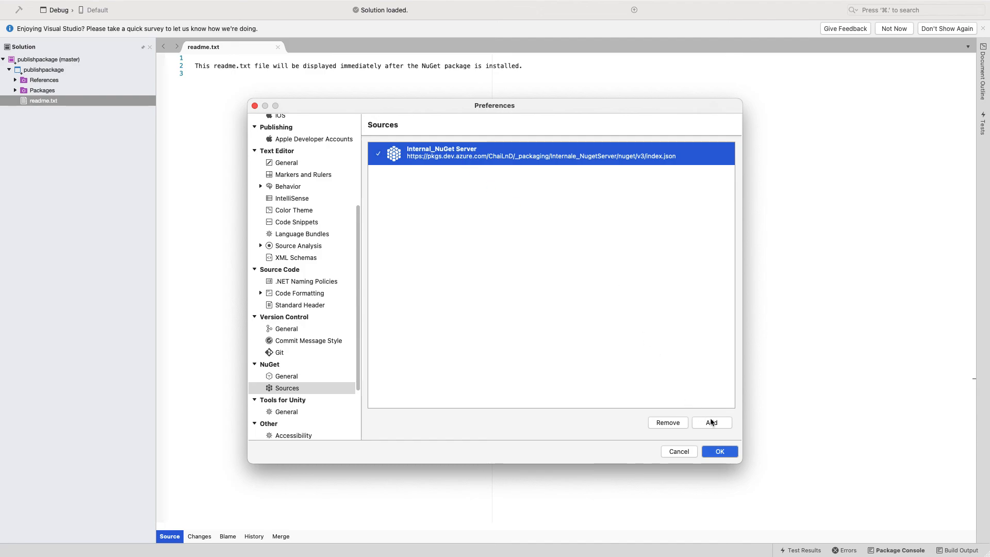
left_click(719, 452)
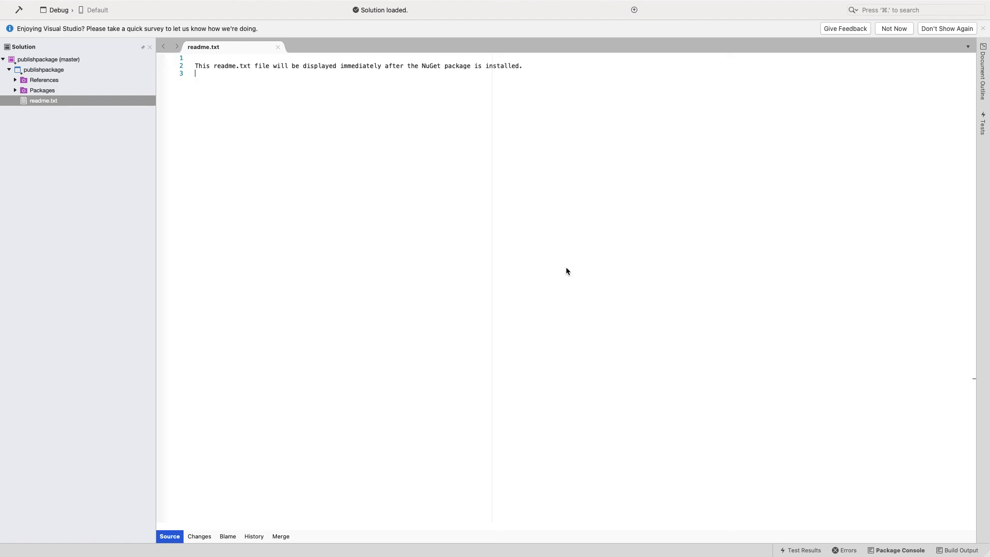